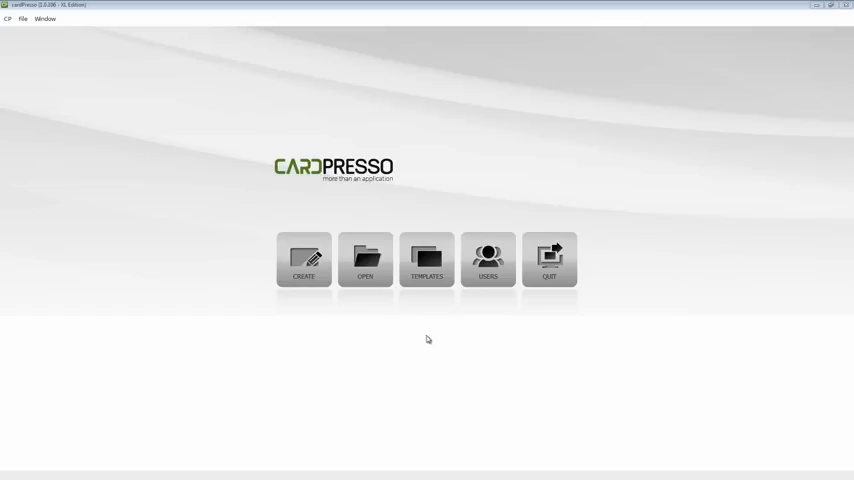
pyautogui.moveTo(392, 300)
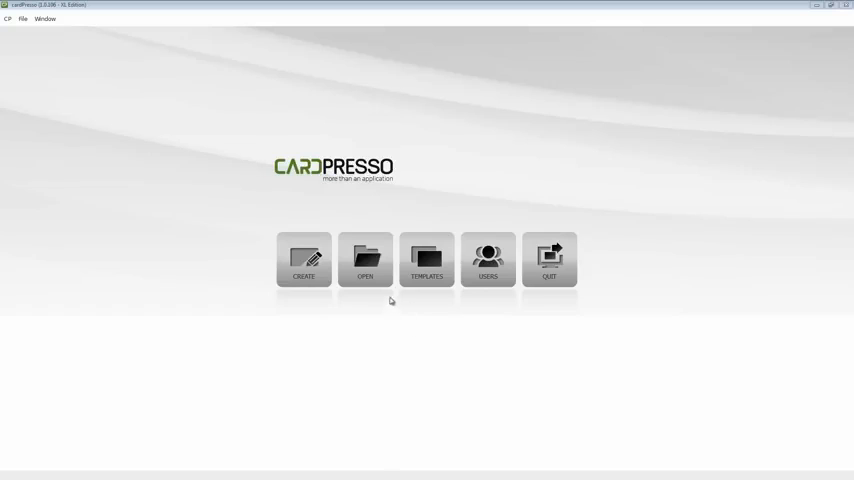
# Browse My Cards and open the Carlos Business Card file
pyautogui.click(364, 260)
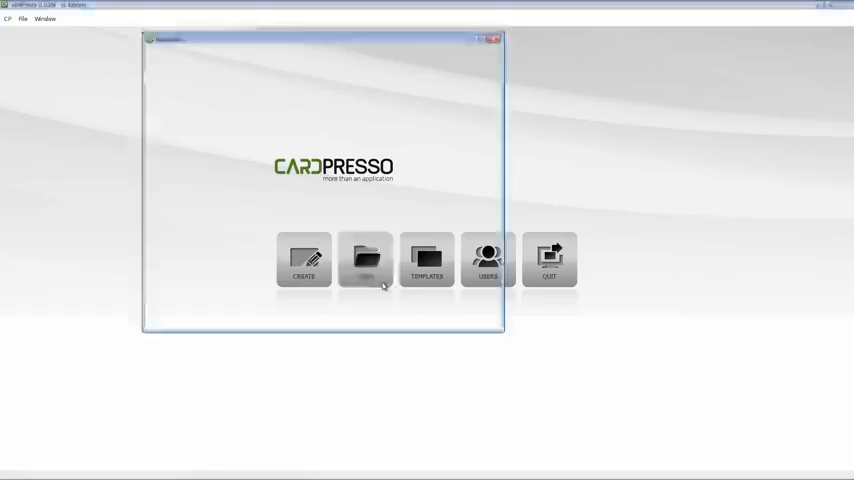
pyautogui.click(364, 260)
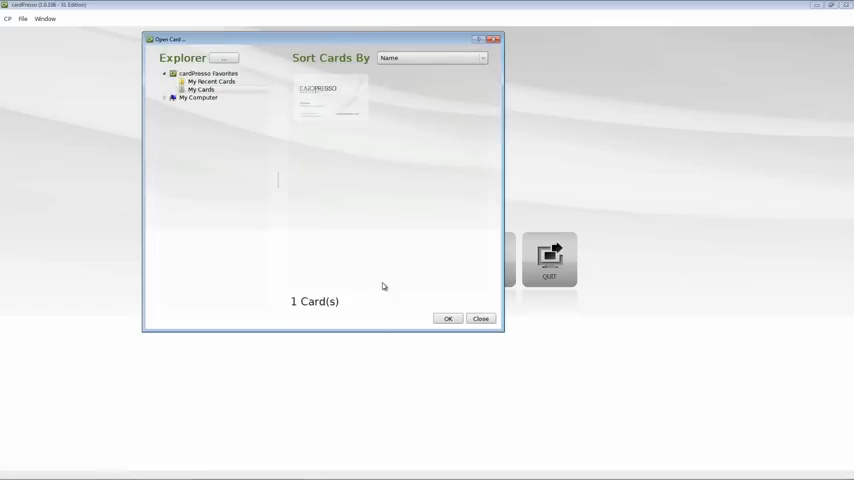
pyautogui.moveTo(358, 180)
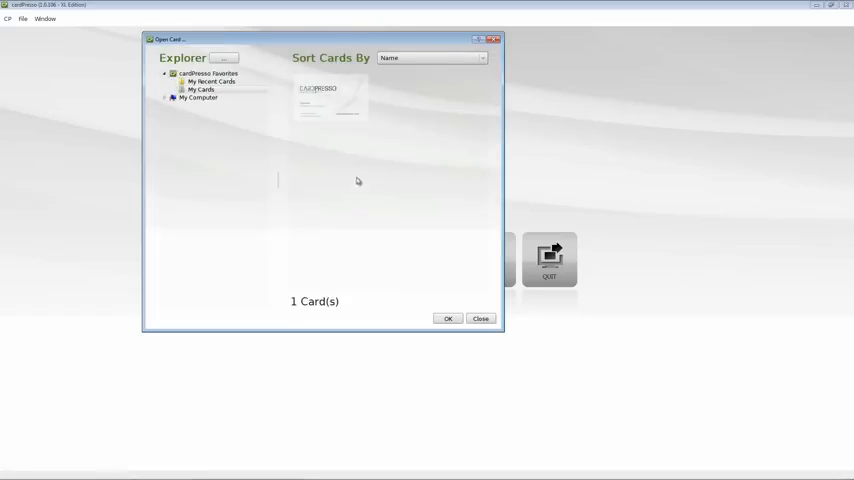
pyautogui.click(330, 96)
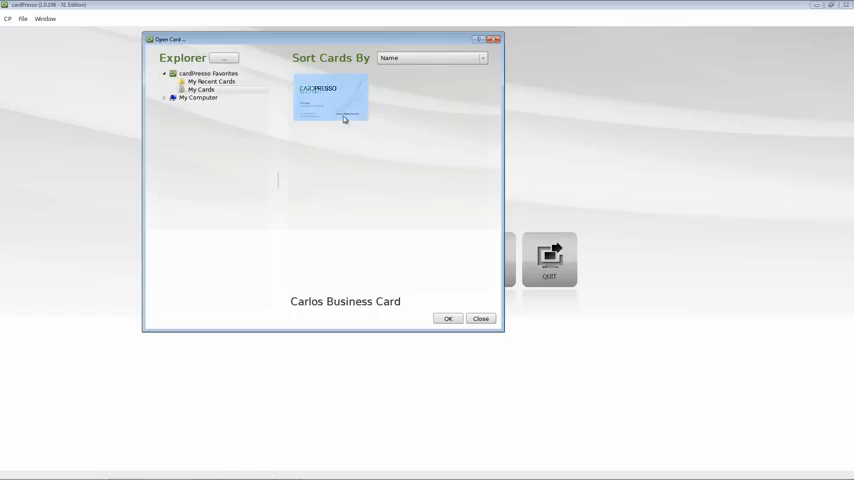
pyautogui.moveTo(406, 256)
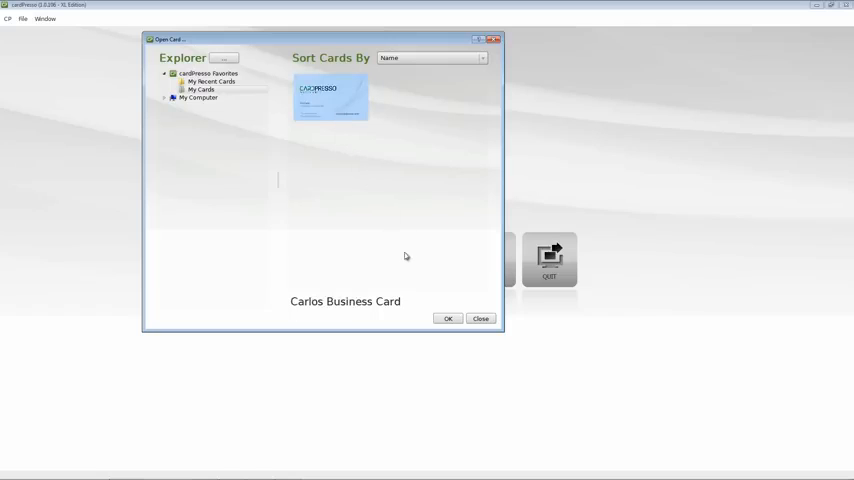
pyautogui.click(448, 318)
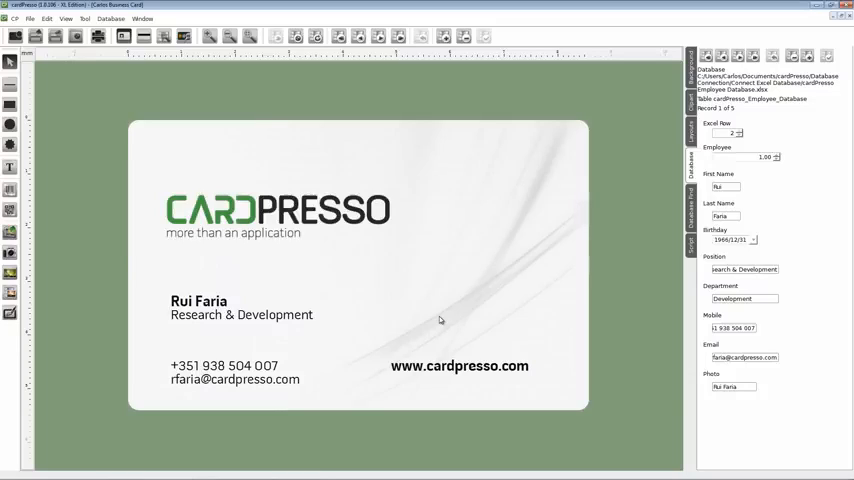
pyautogui.moveTo(548, 348)
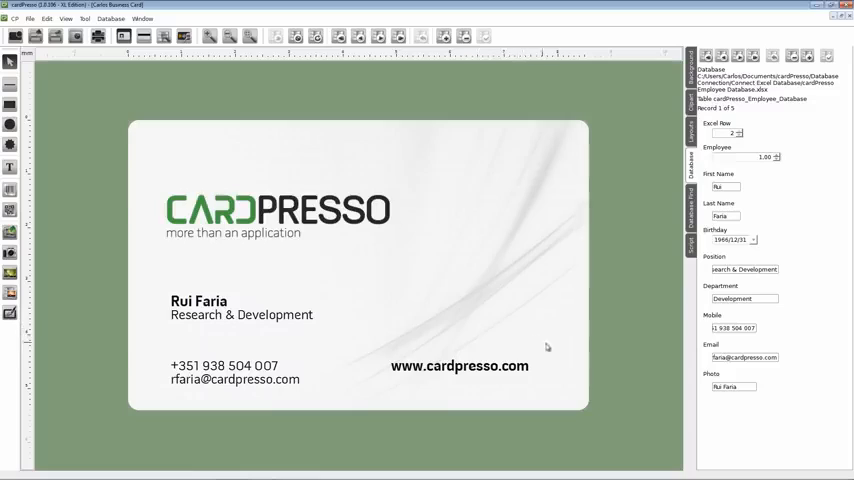
pyautogui.moveTo(702, 376)
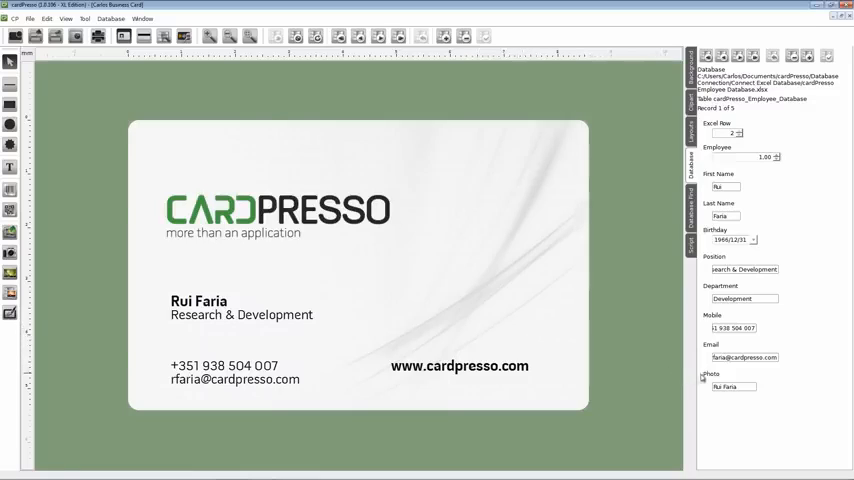
# Set the Photo field's data type to image and point it at the connection's Photos folder
pyautogui.click(704, 378)
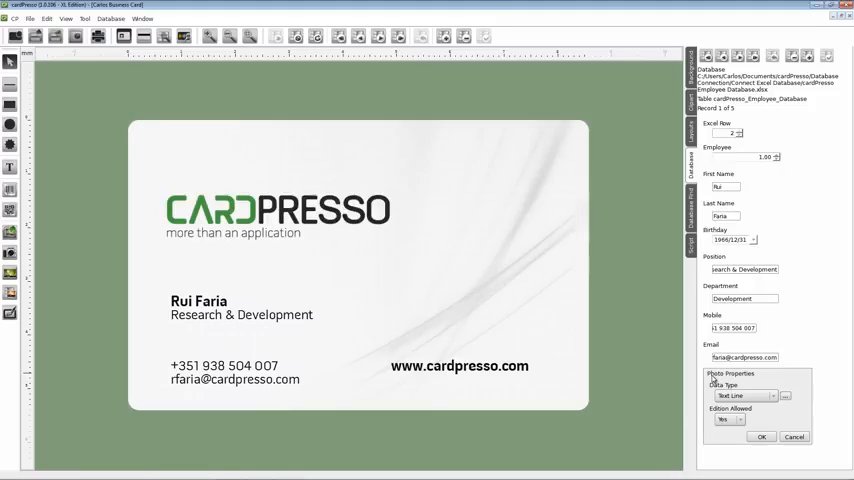
pyautogui.click(744, 396)
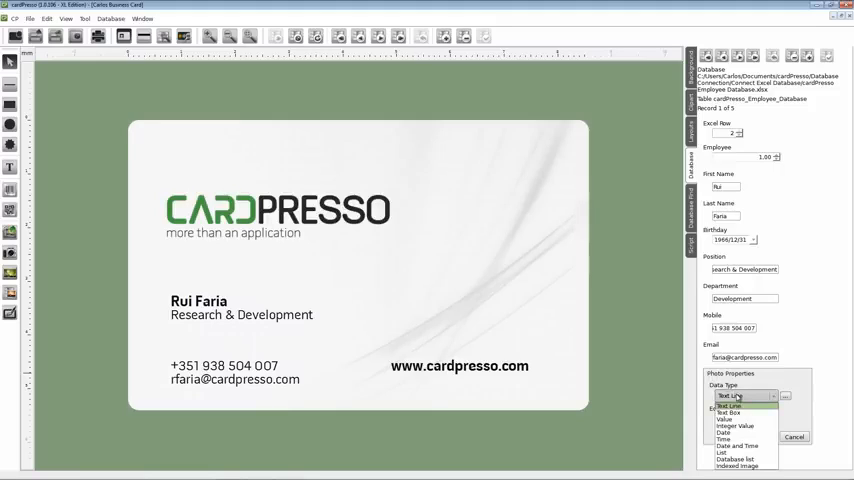
pyautogui.moveTo(736, 460)
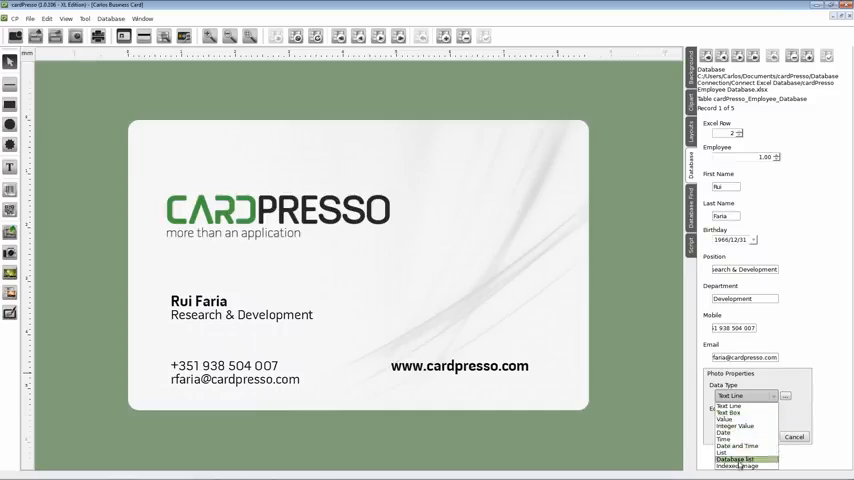
pyautogui.click(744, 464)
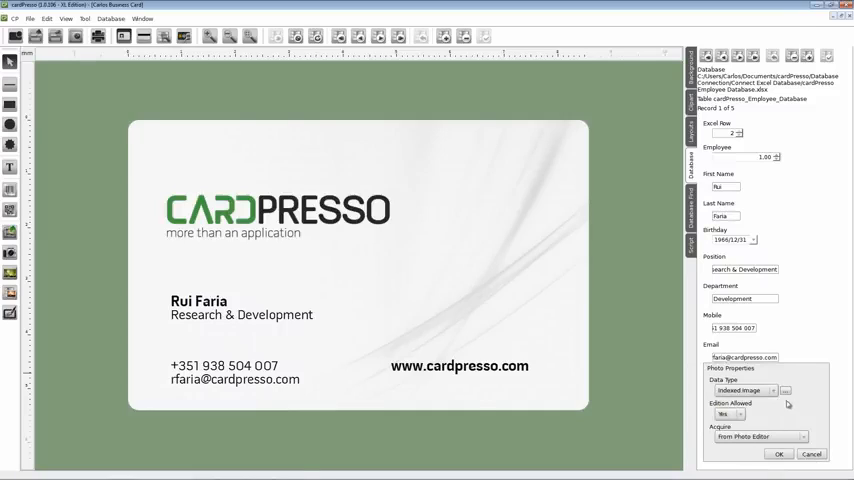
pyautogui.click(744, 390)
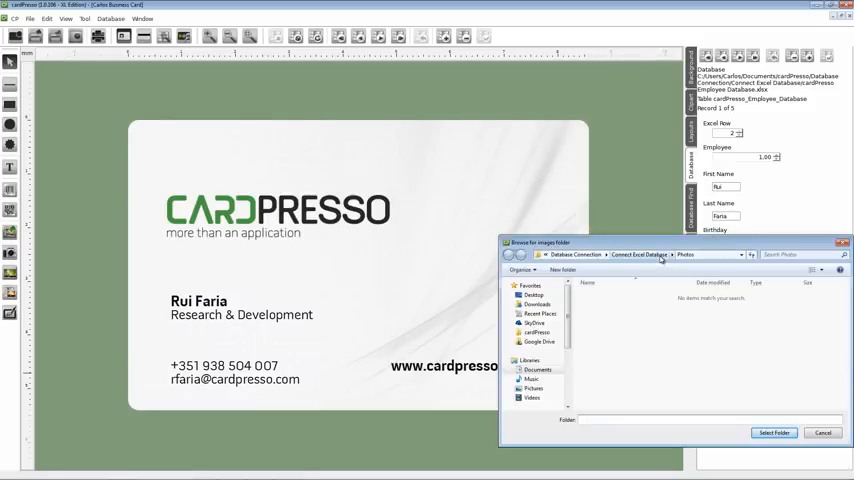
pyautogui.click(640, 254)
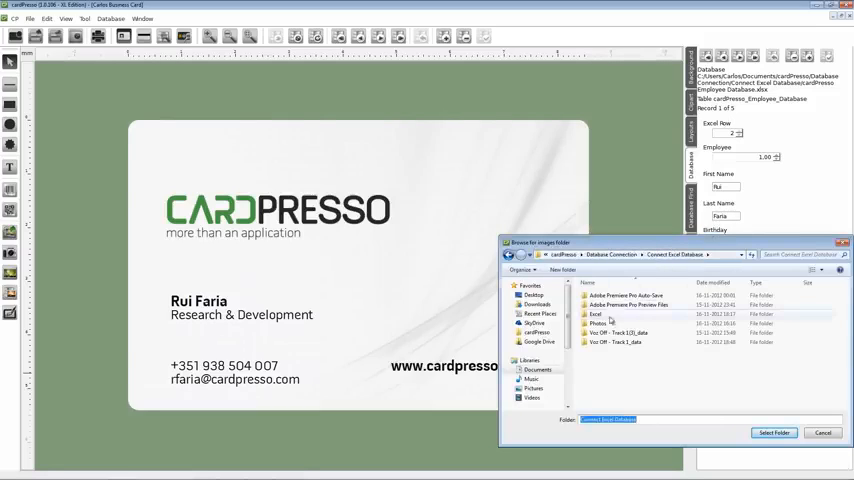
pyautogui.click(598, 324)
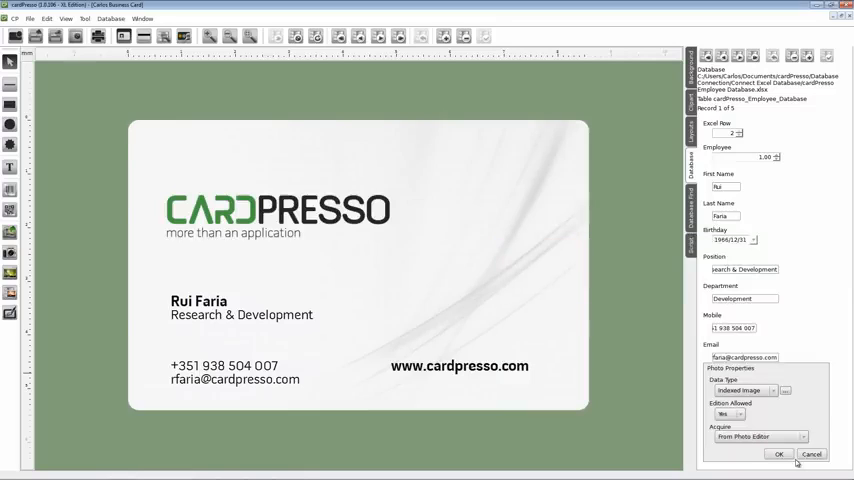
pyautogui.click(780, 454)
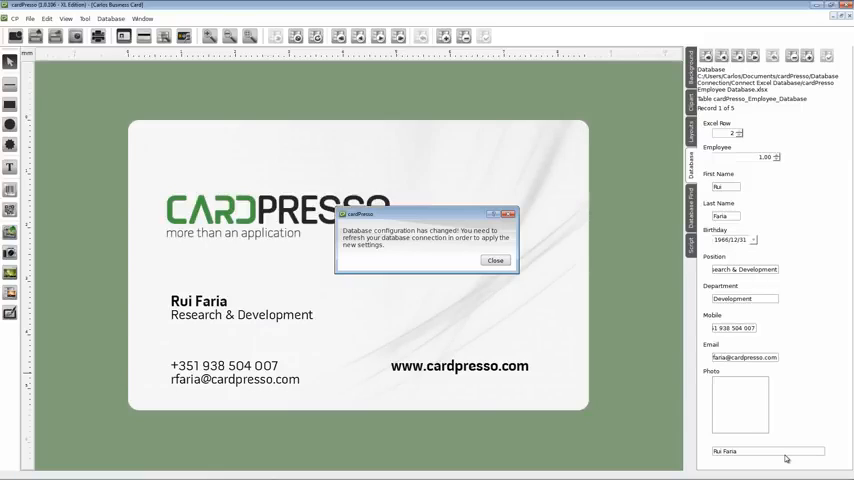
pyautogui.moveTo(564, 302)
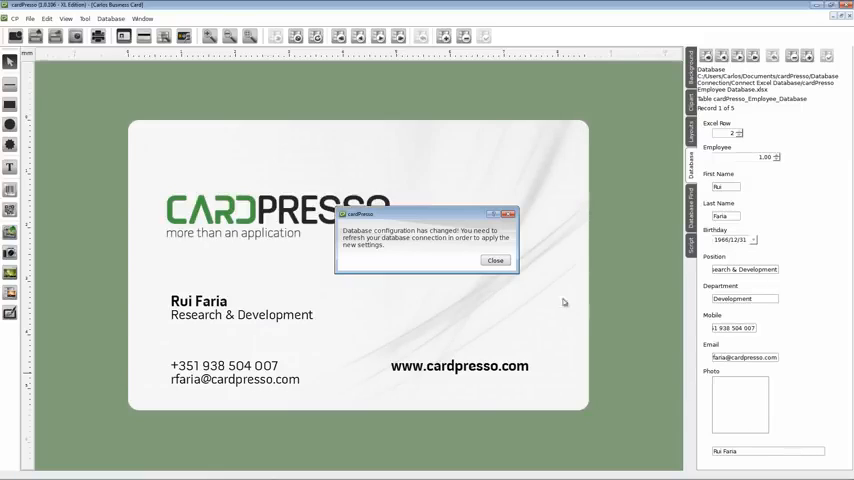
# Close the configuration-changed notice and refresh the database connection
pyautogui.click(496, 260)
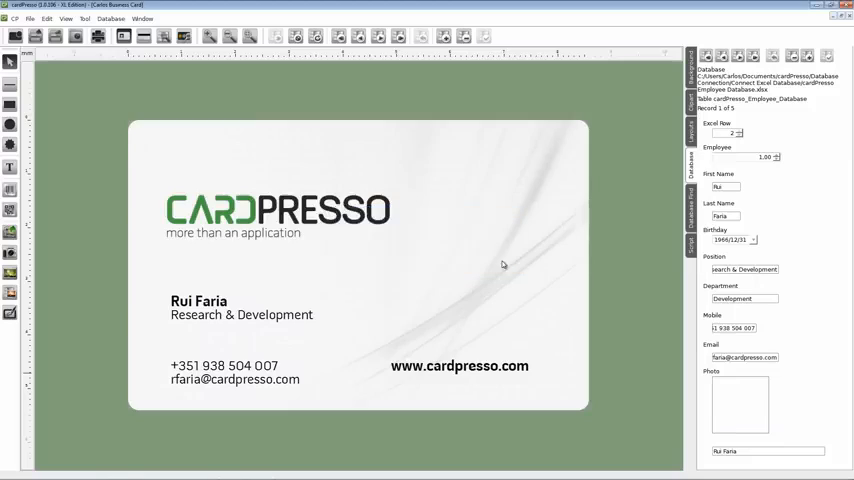
pyautogui.moveTo(384, 122)
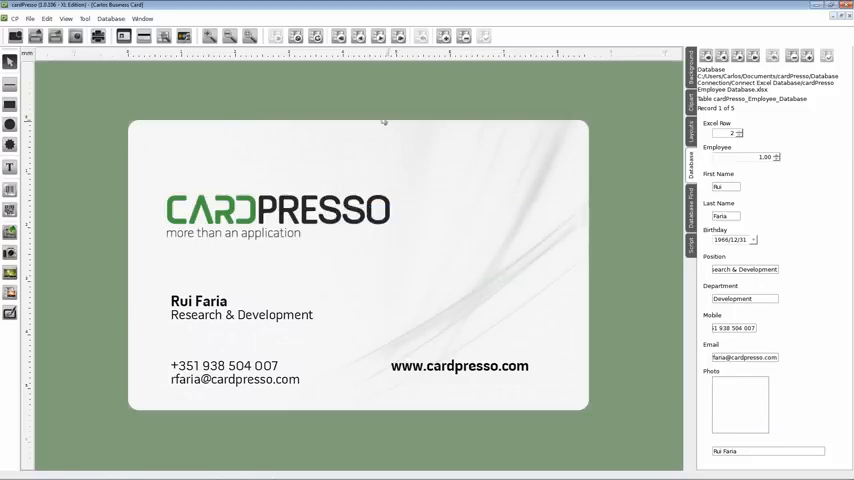
pyautogui.click(318, 36)
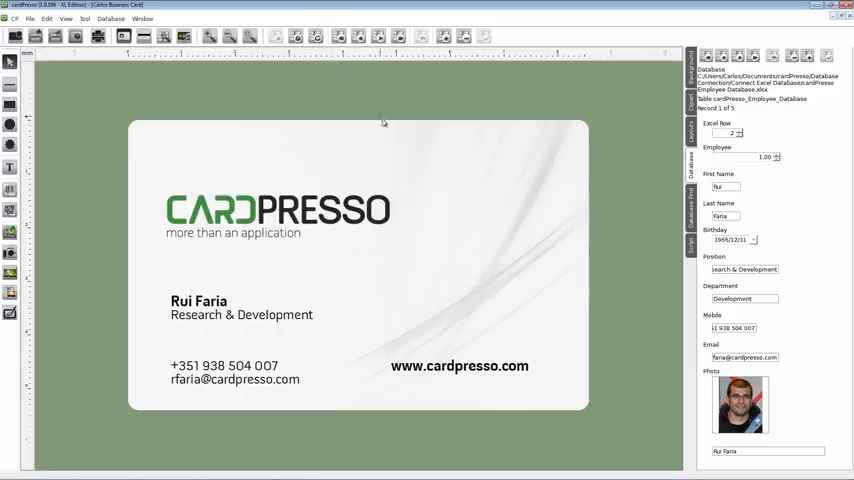
pyautogui.moveTo(594, 308)
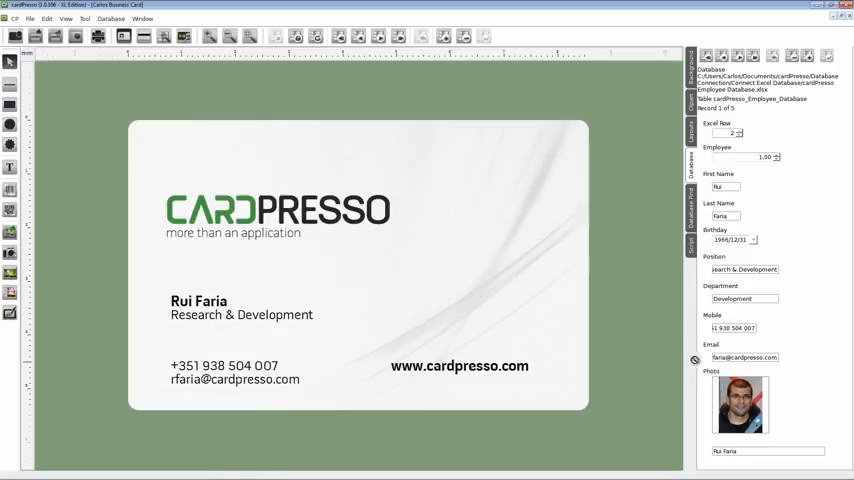
pyautogui.moveTo(520, 192)
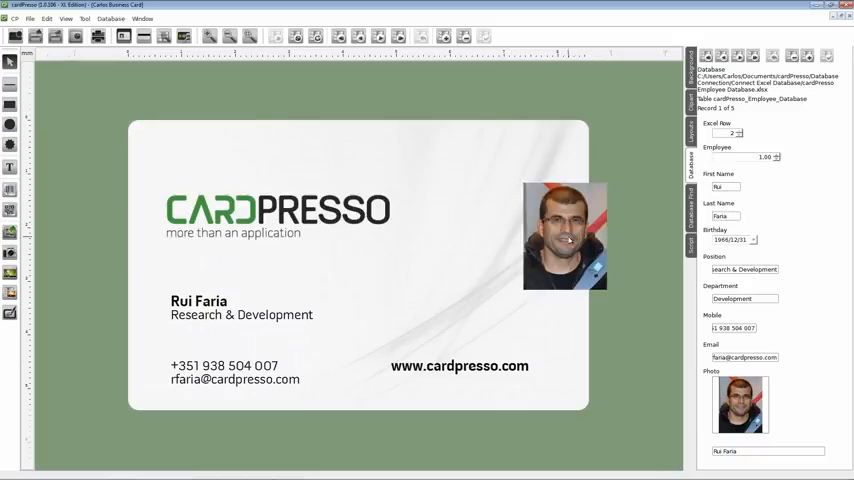
# Drop the Photo field onto the card at the top-right area
pyautogui.click(564, 236)
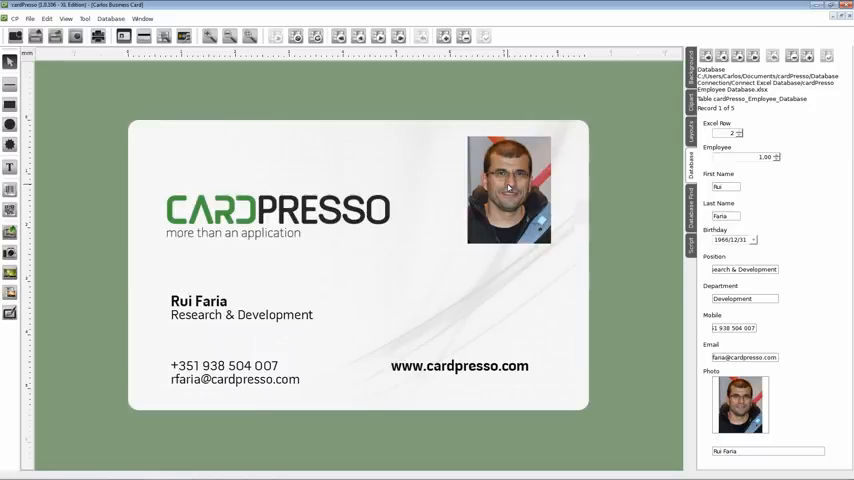
# Select the card photo and tick Grayscale in its Image properties
pyautogui.click(508, 188)
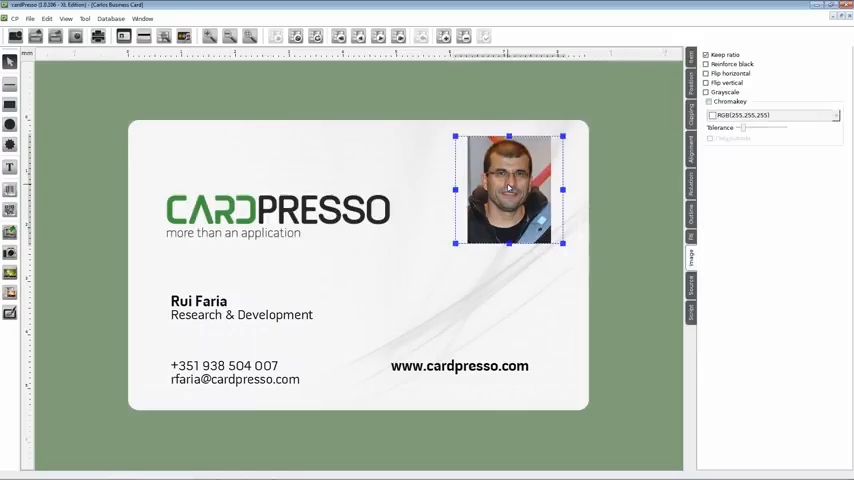
pyautogui.moveTo(618, 244)
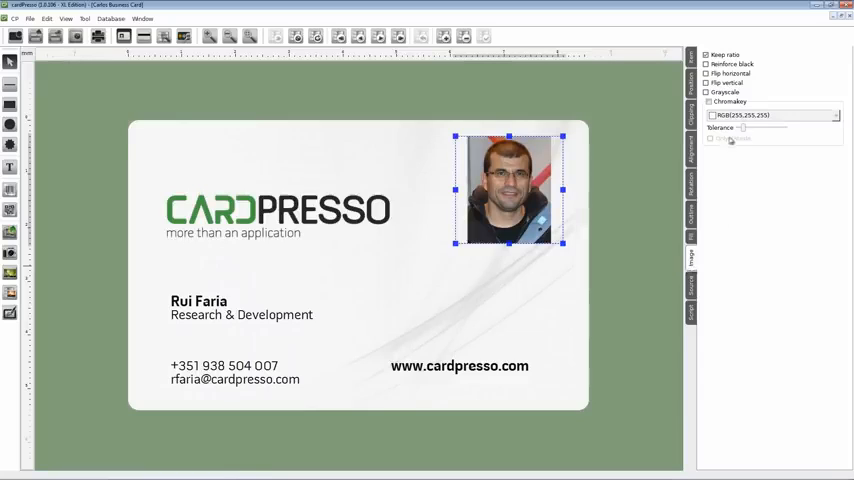
pyautogui.click(708, 92)
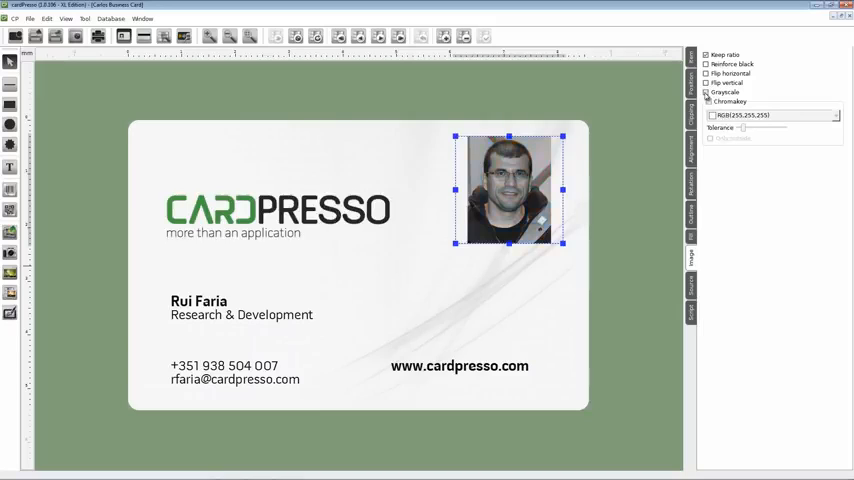
pyautogui.click(708, 92)
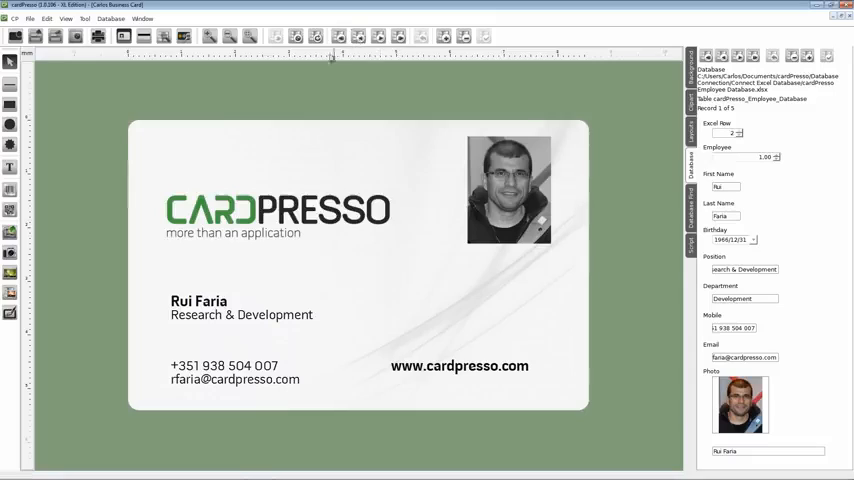
pyautogui.moveTo(172, 88)
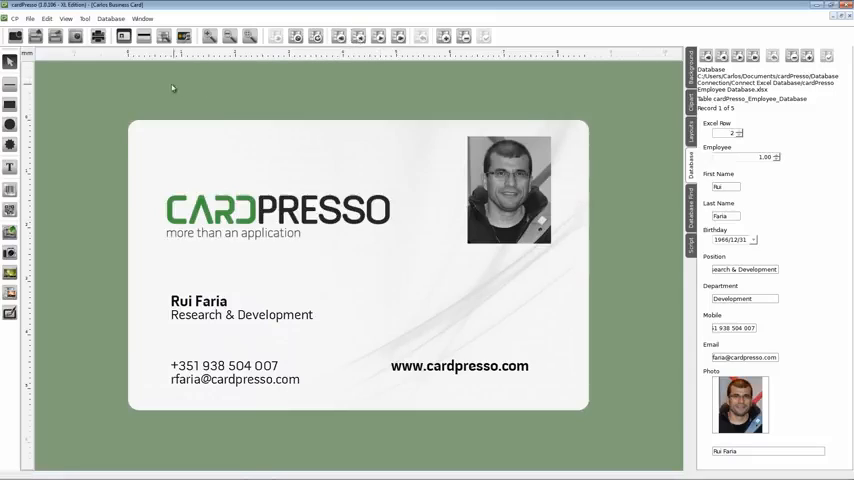
pyautogui.moveTo(104, 78)
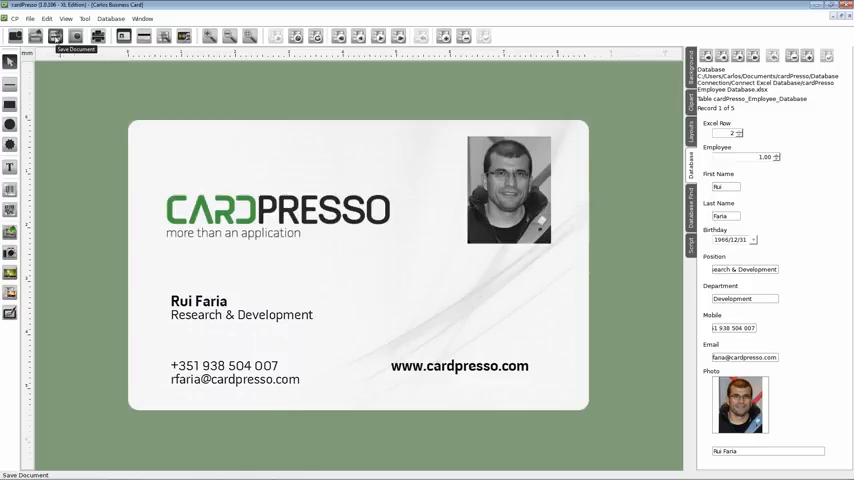
pyautogui.moveTo(350, 190)
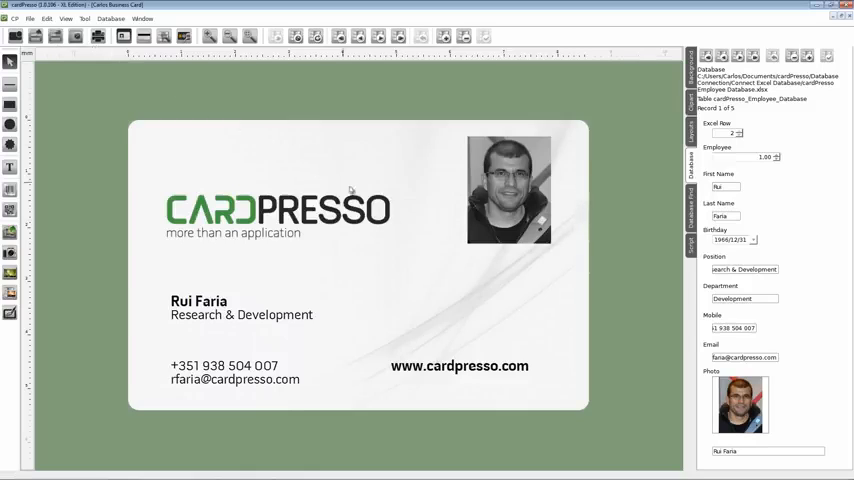